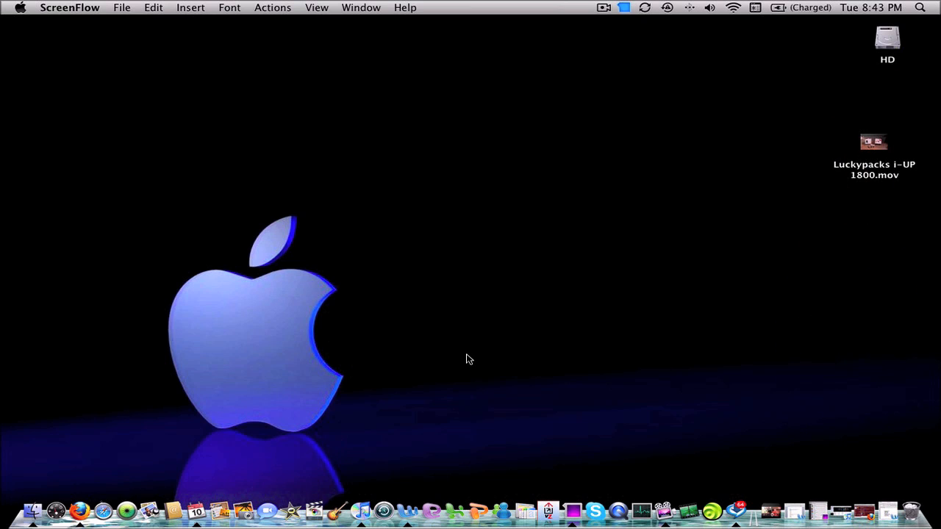
mouse_move(562, 309)
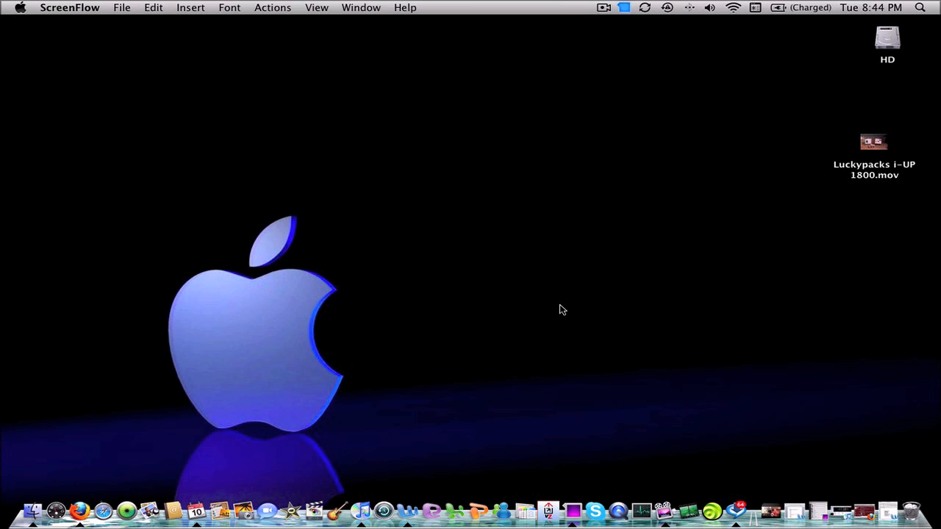
mouse_move(694, 317)
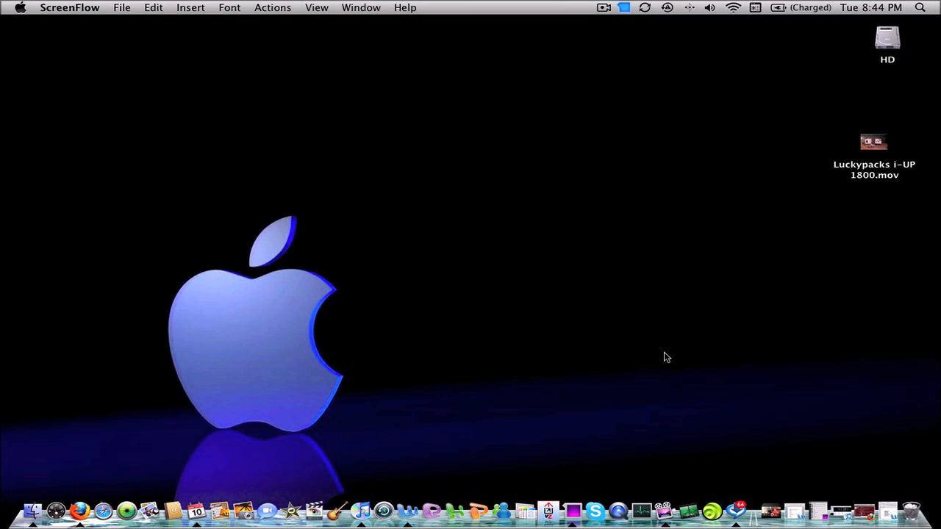
mouse_move(658, 353)
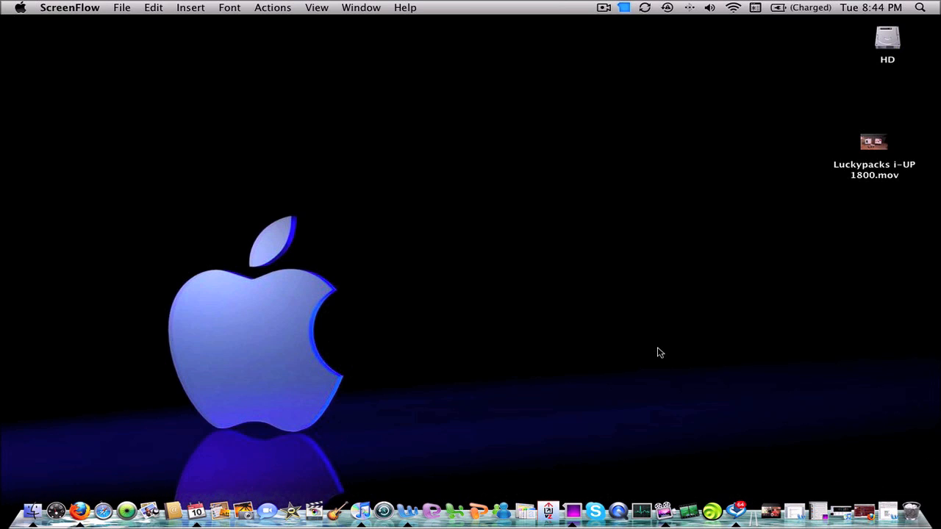
mouse_move(676, 349)
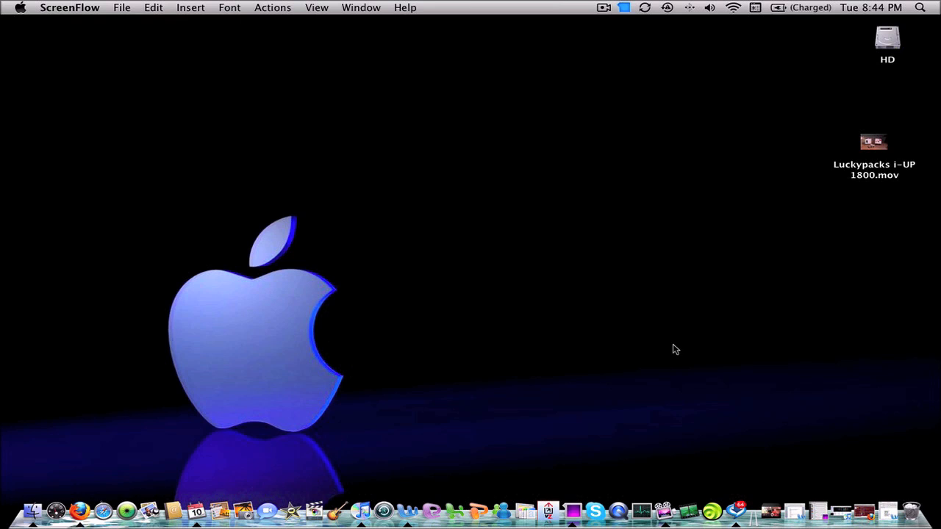
mouse_move(697, 350)
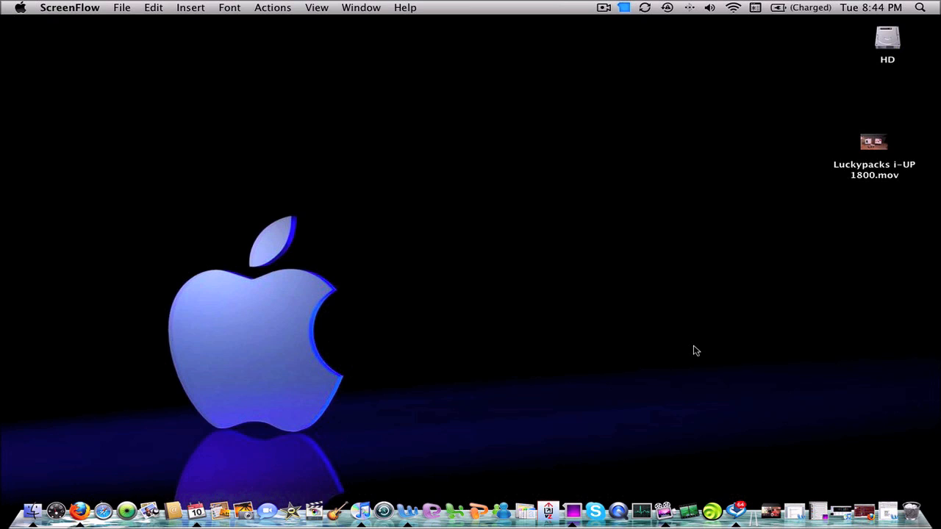
mouse_move(729, 371)
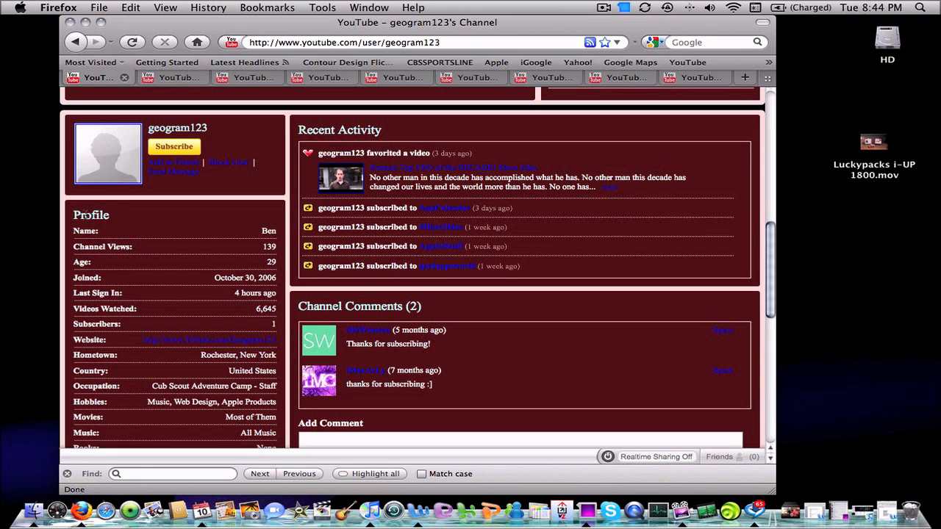
mouse_move(188, 227)
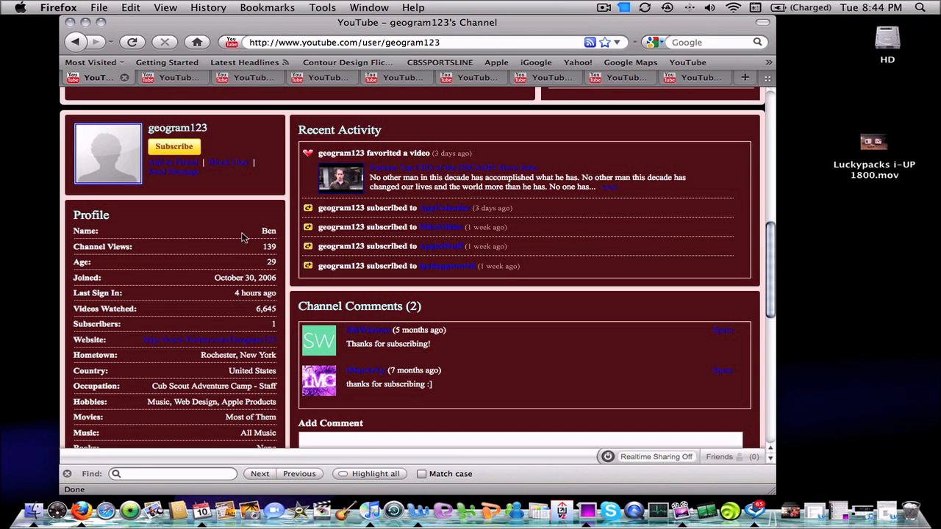
mouse_move(188, 208)
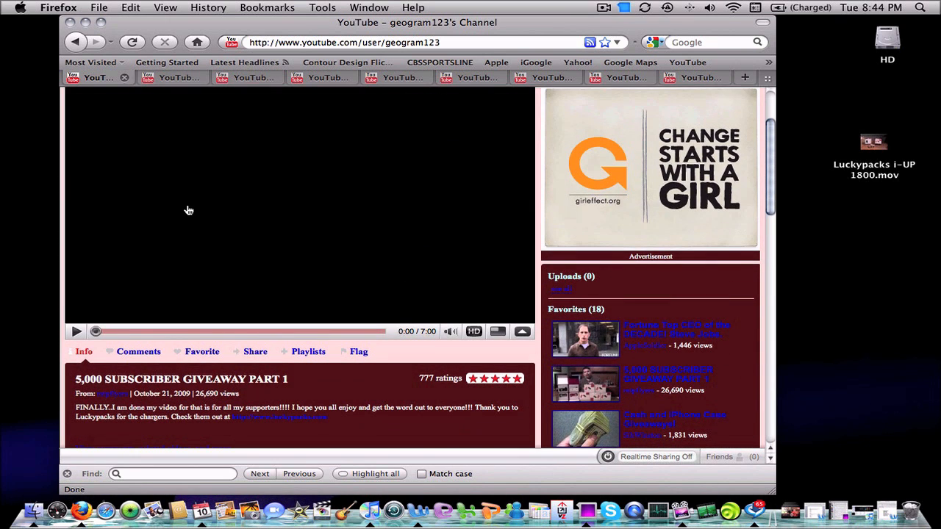
Step: Scroll down geogram123's channel from the giveaway video to the profile and recent activity
scroll(down, 3)
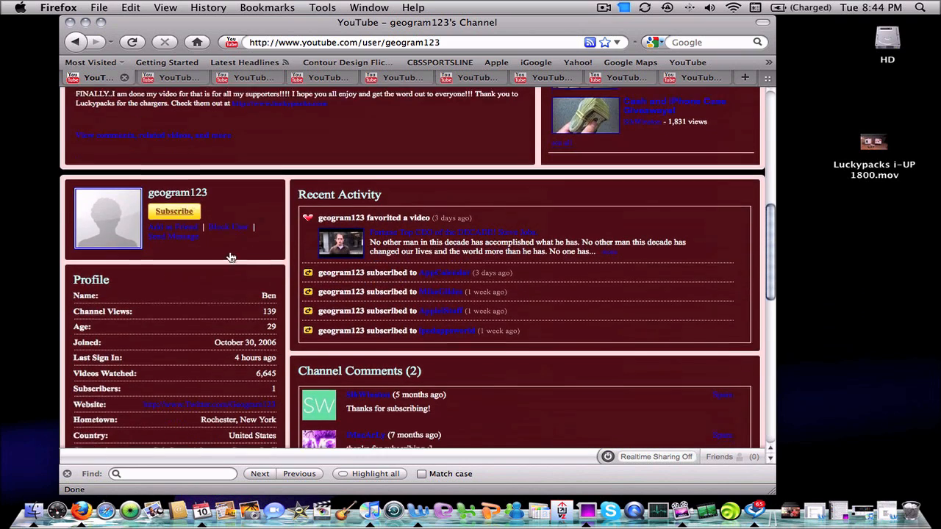
scroll(down, 3)
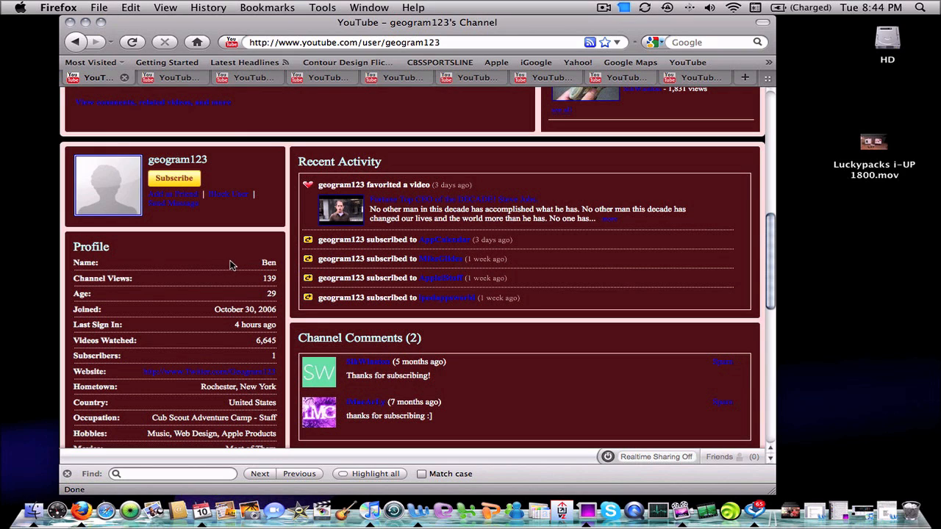
mouse_move(327, 118)
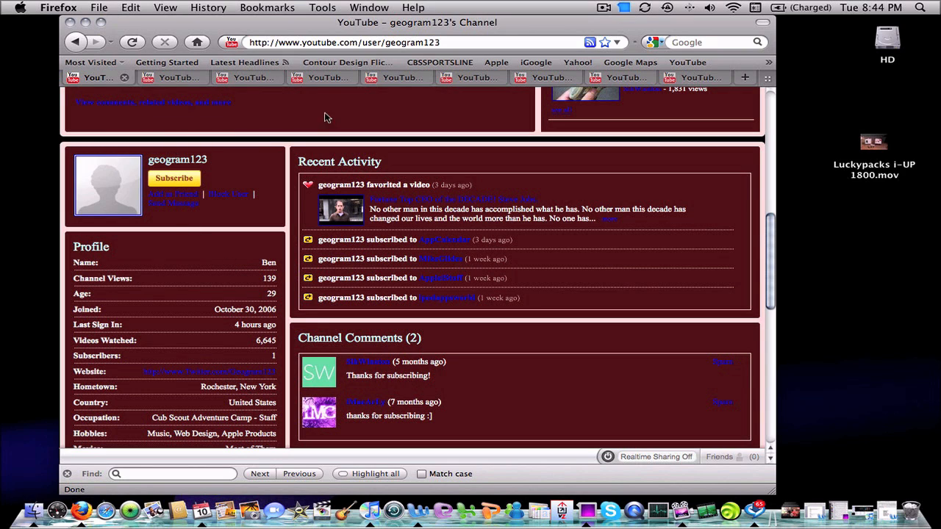
mouse_move(123, 109)
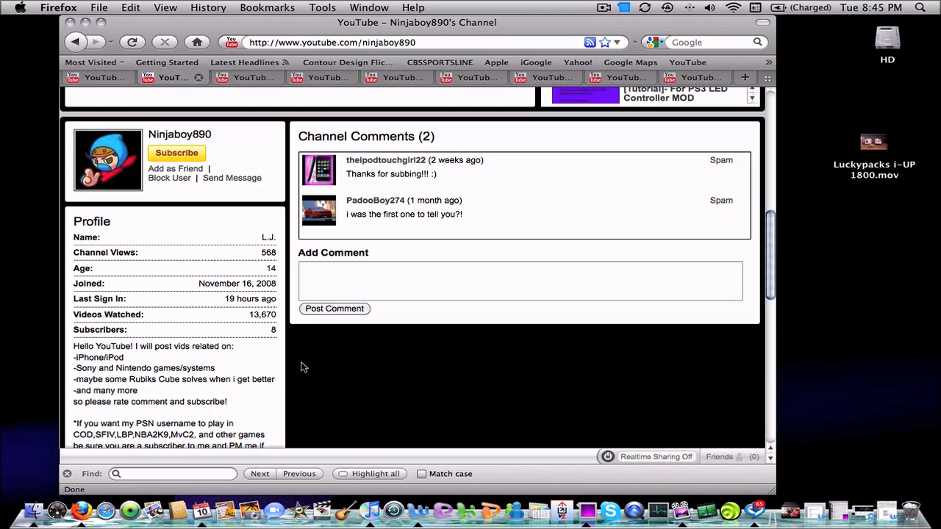
mouse_move(264, 110)
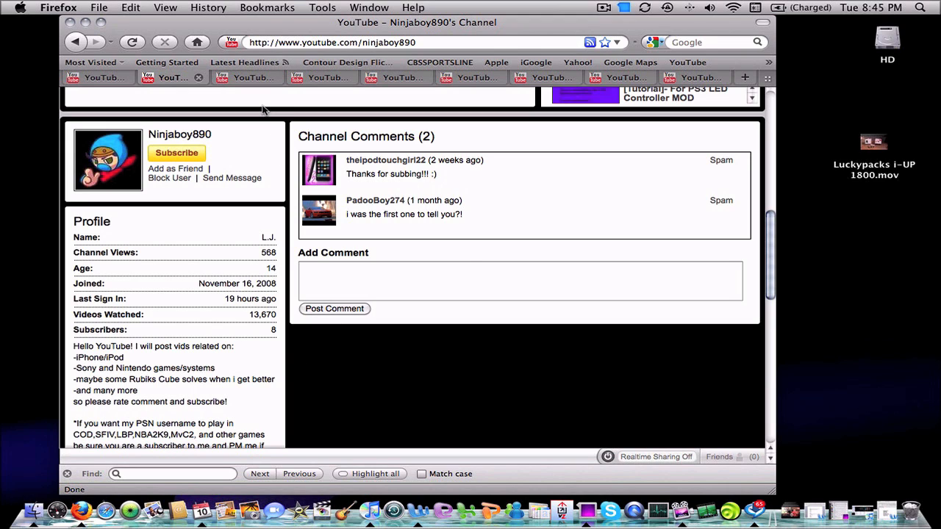
click(246, 76)
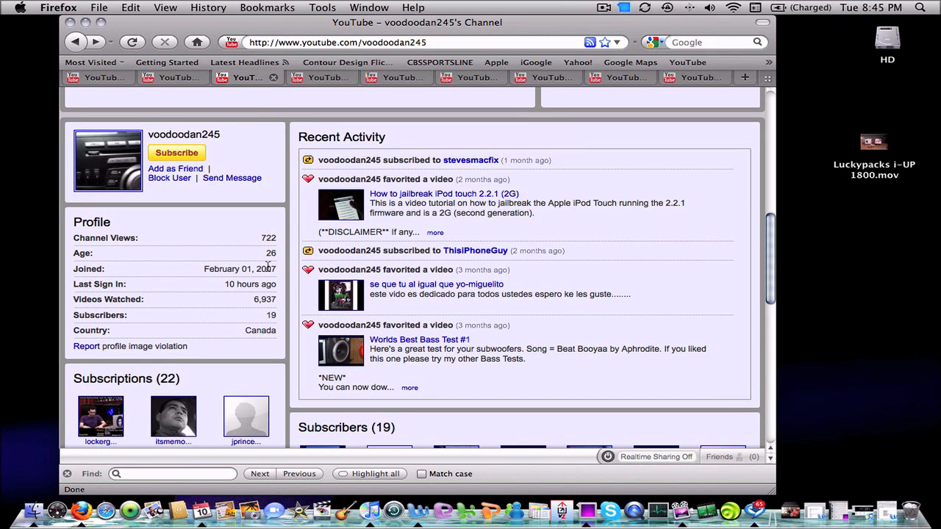
mouse_move(139, 259)
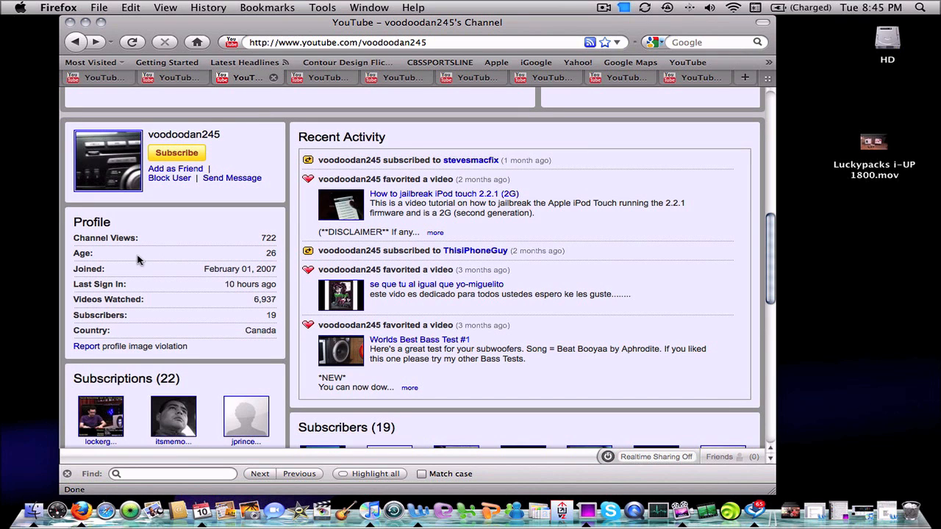
mouse_move(162, 259)
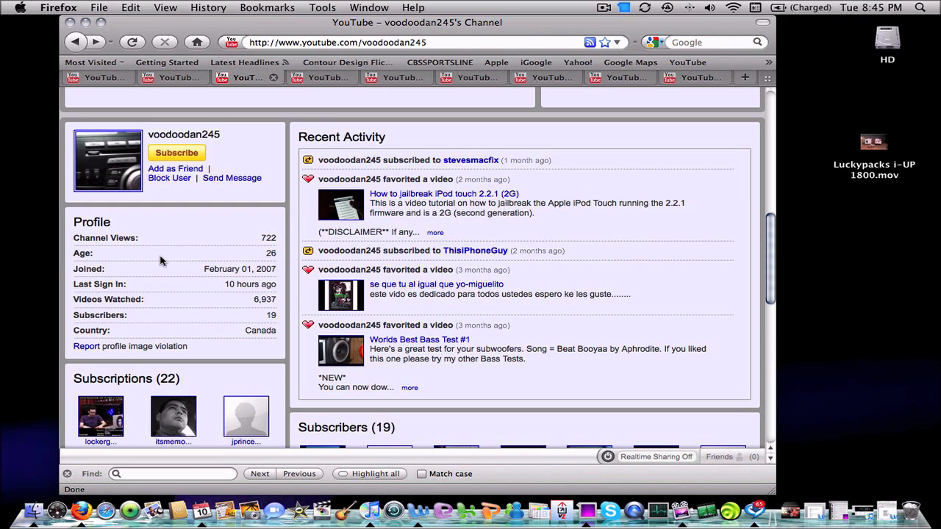
mouse_move(159, 265)
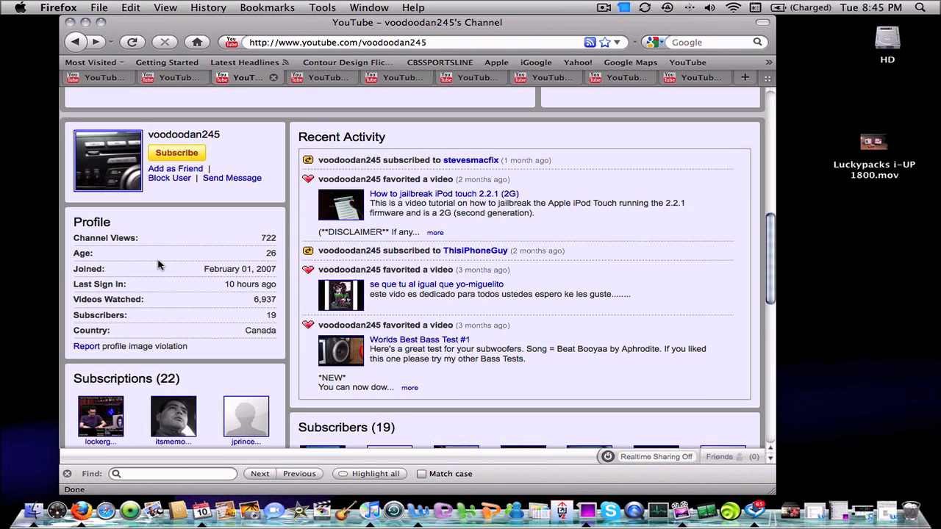
mouse_move(182, 267)
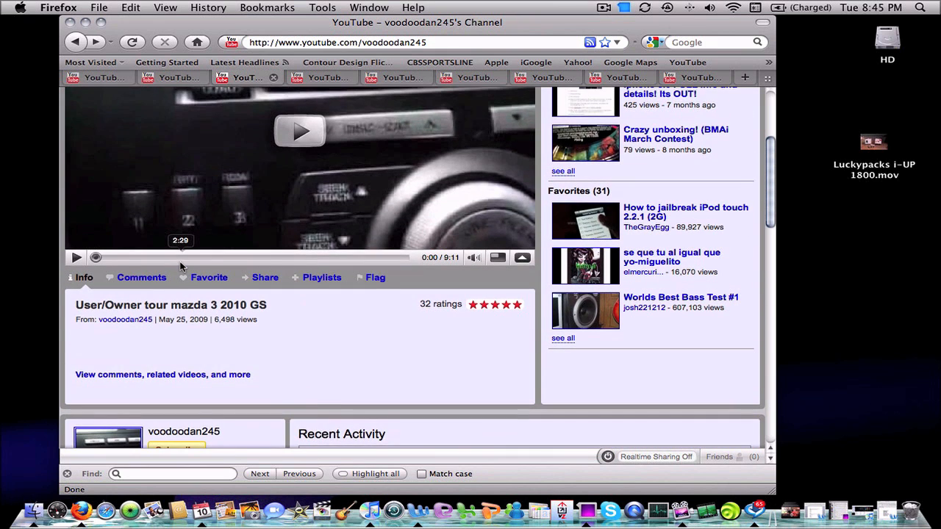
scroll(down, 3)
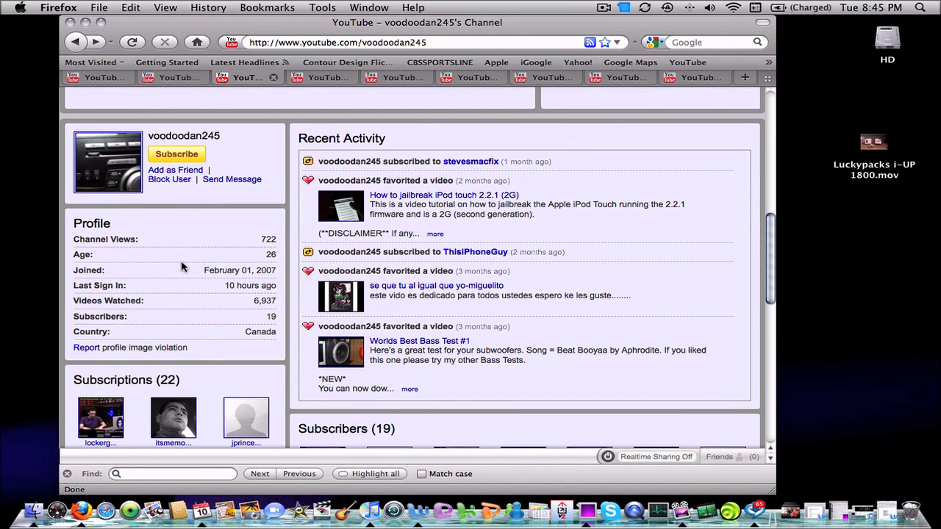
mouse_move(191, 262)
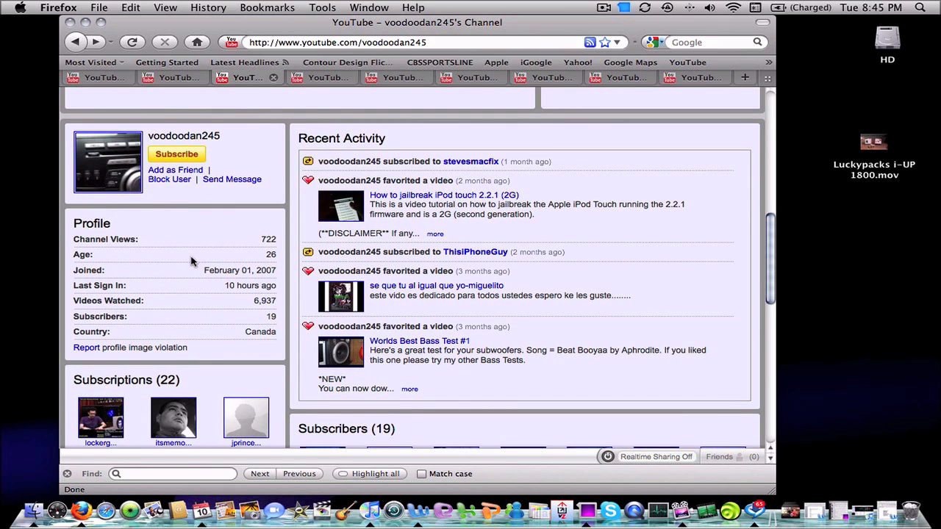
mouse_move(329, 81)
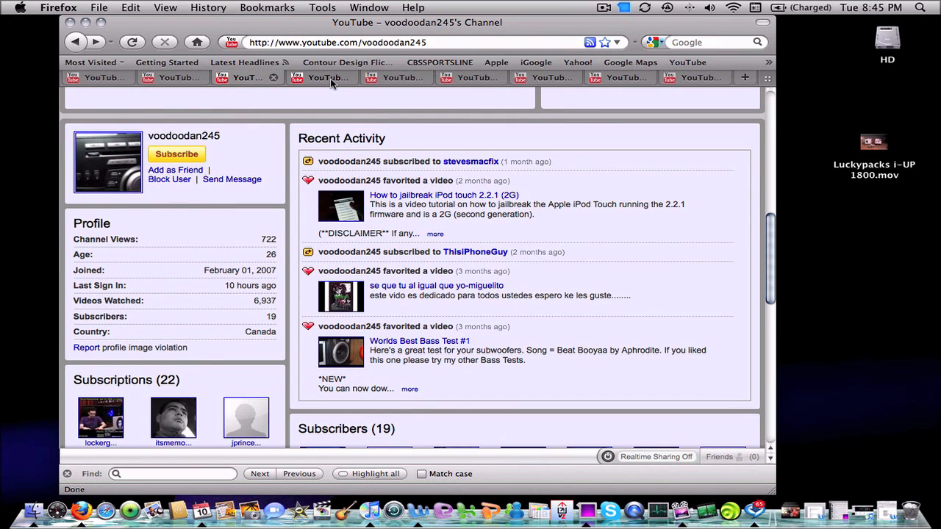
mouse_move(277, 168)
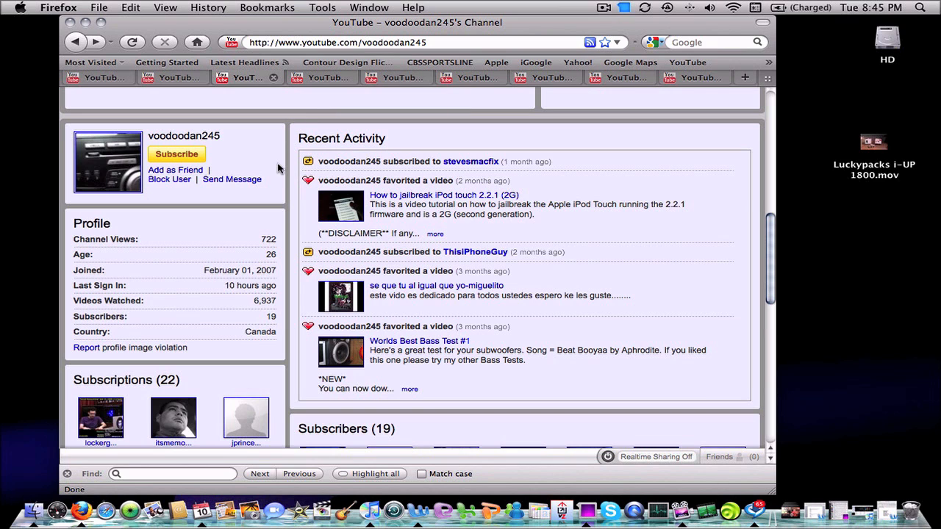
mouse_move(321, 91)
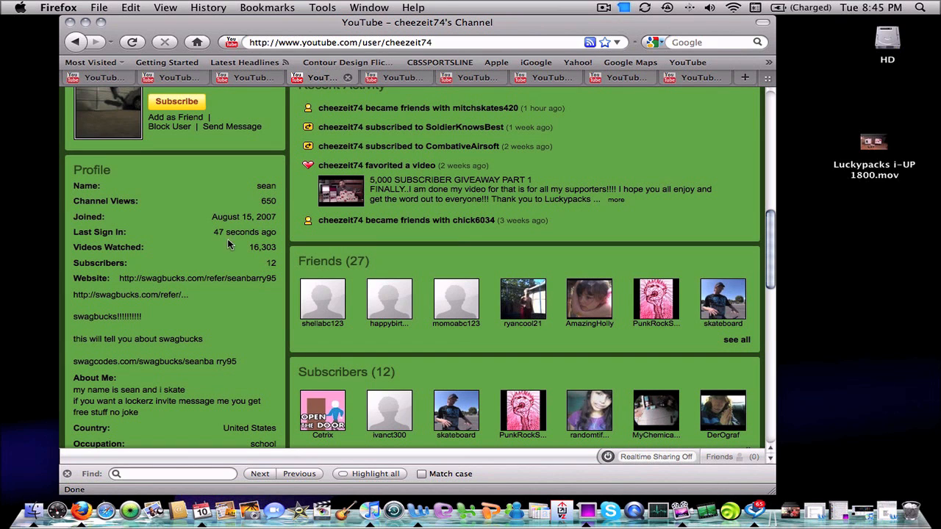
Step: Scroll up to cheezeit74's featured video player and back toward the profile
scroll(up, 3)
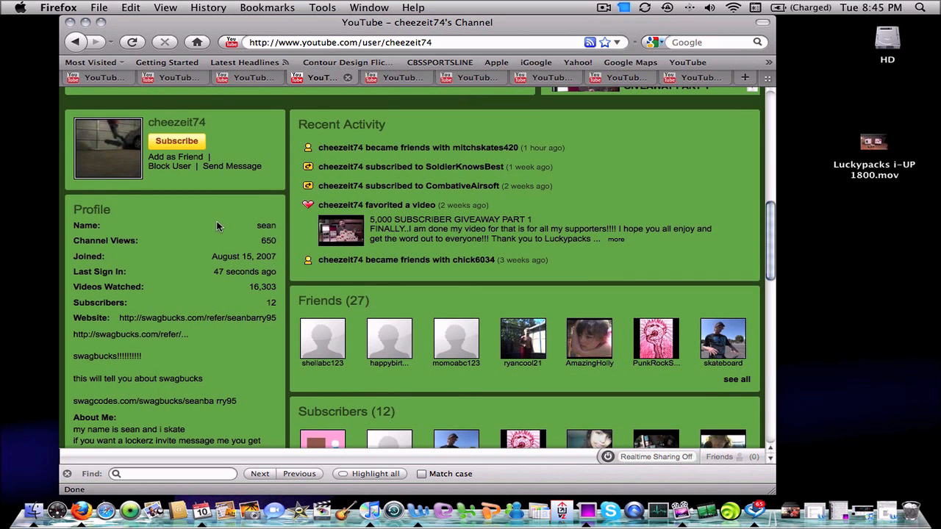
mouse_move(202, 256)
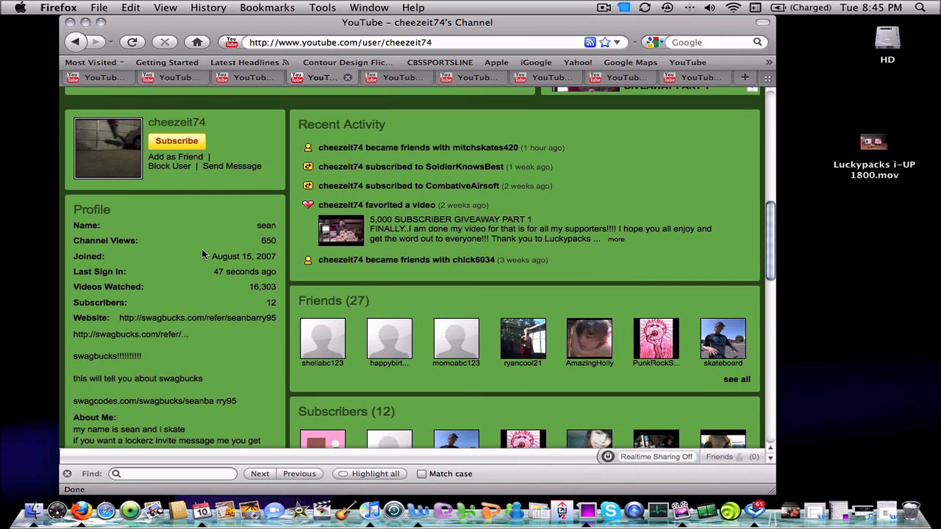
mouse_move(199, 282)
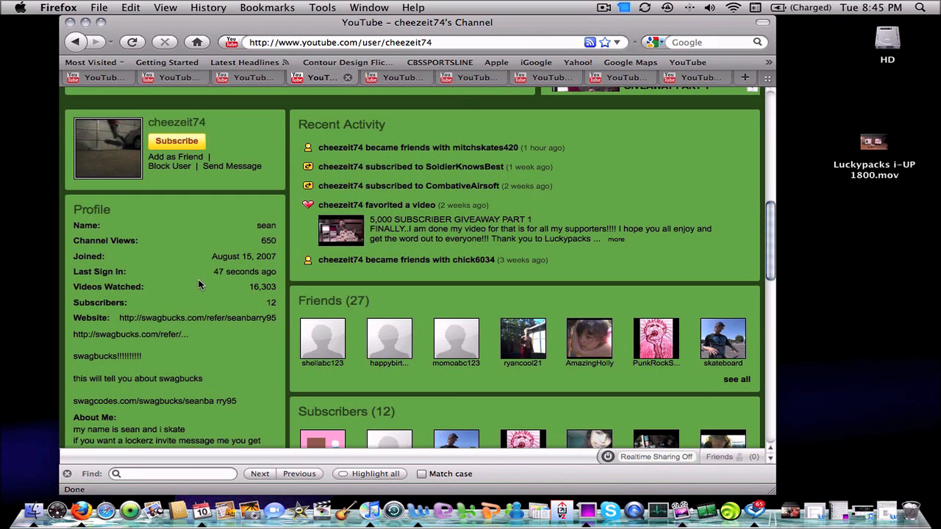
mouse_move(206, 285)
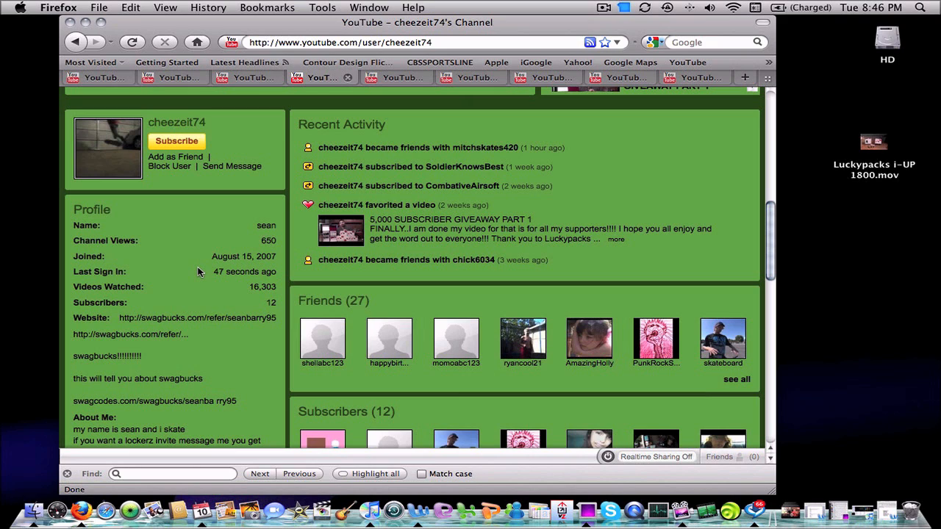
mouse_move(204, 267)
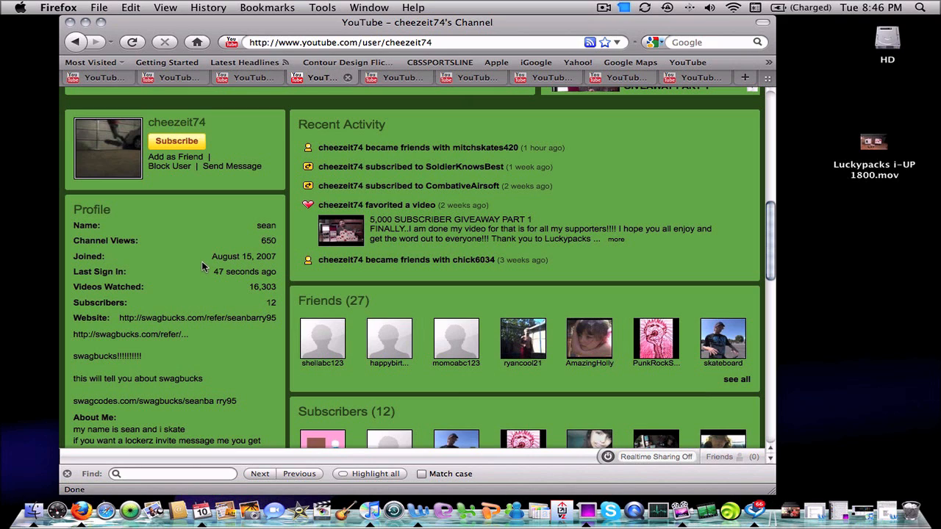
mouse_move(218, 253)
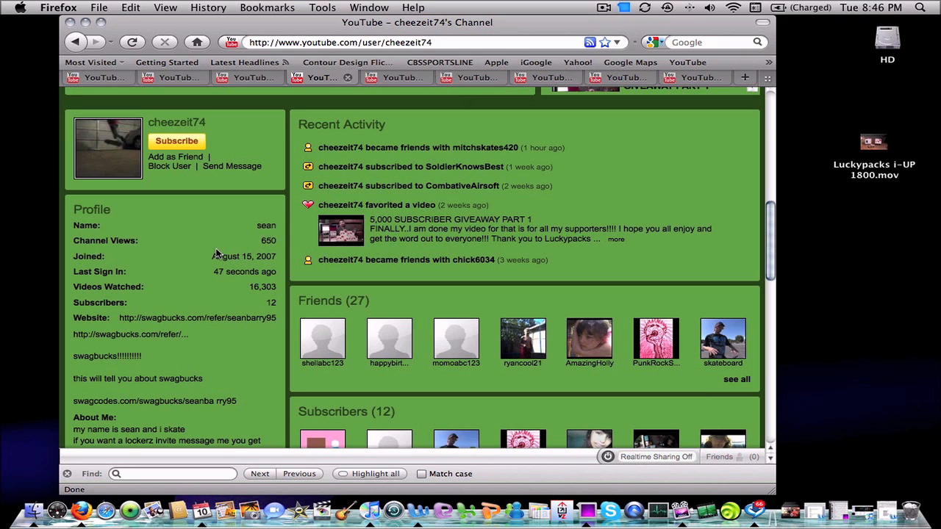
mouse_move(194, 268)
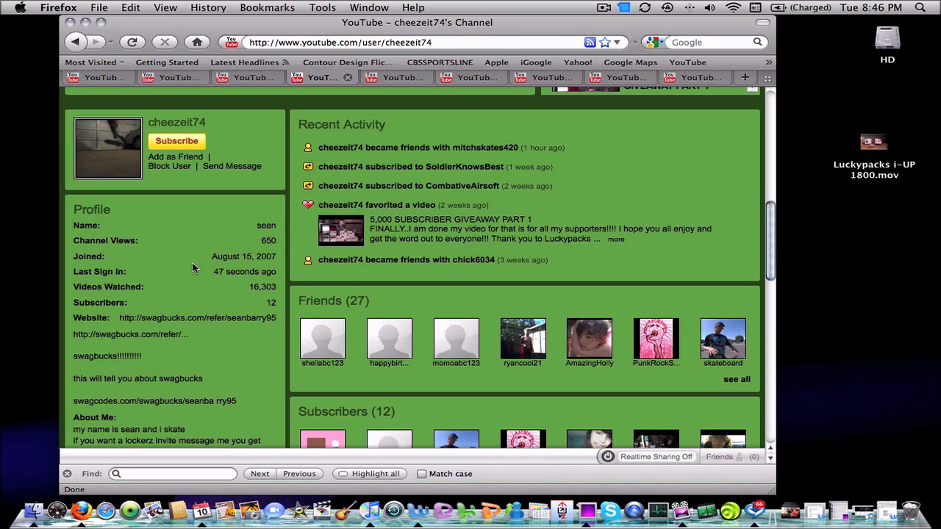
click(341, 230)
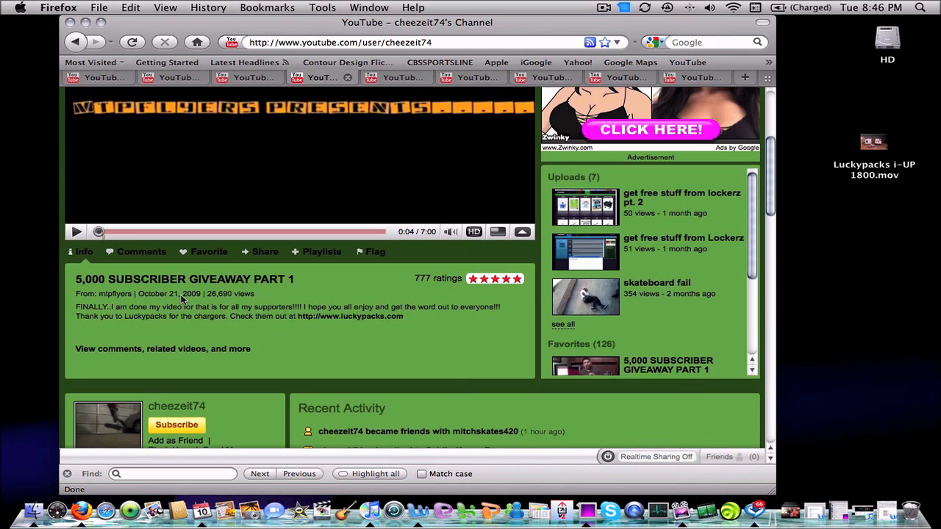
scroll(down, 3)
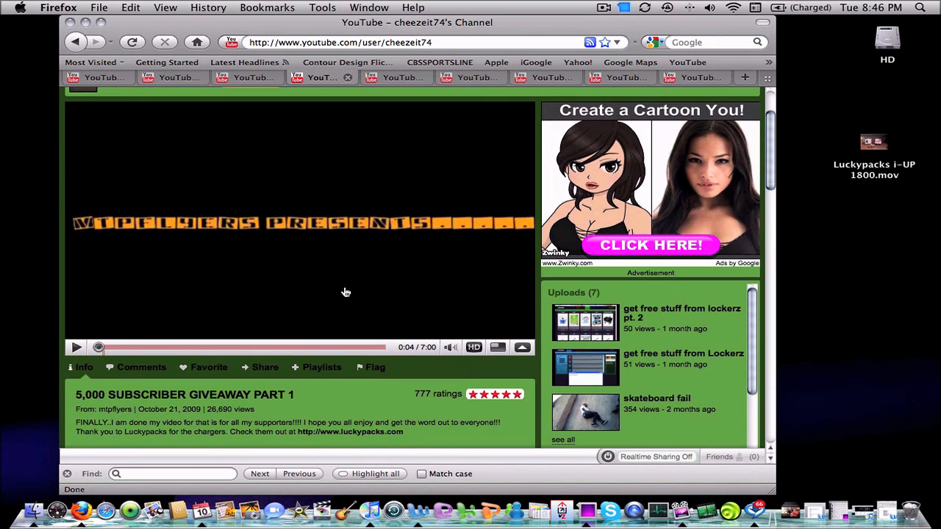
Step: Start the 5,000 SUBSCRIBER GIVEAWAY PART 1 video playing in the channel player
click(76, 347)
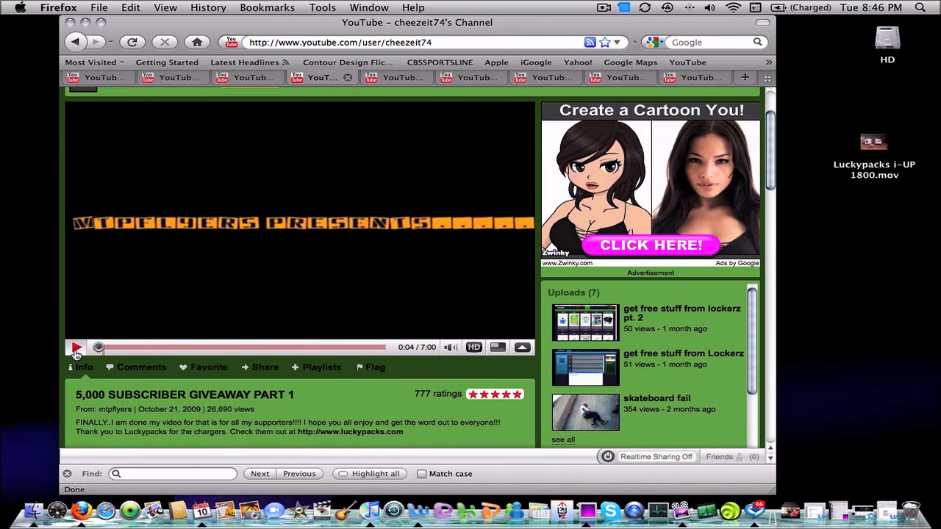
click(76, 347)
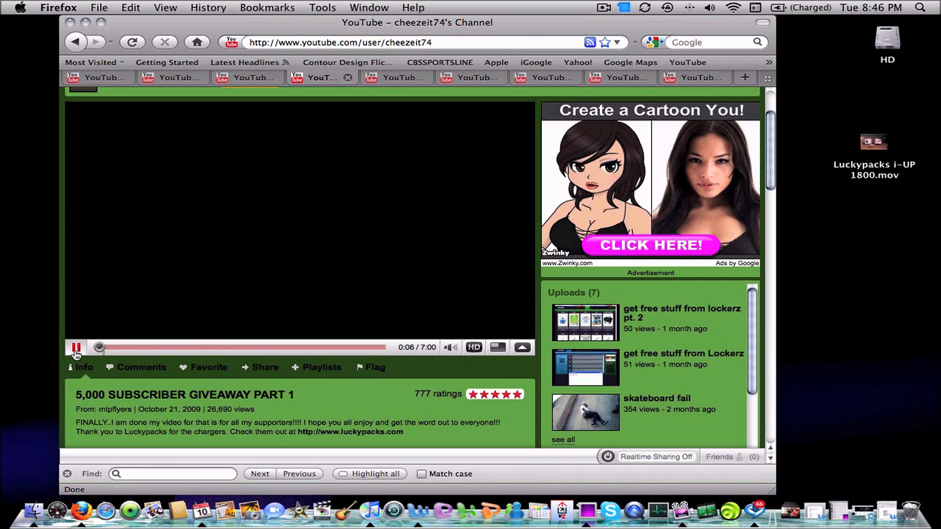
click(77, 347)
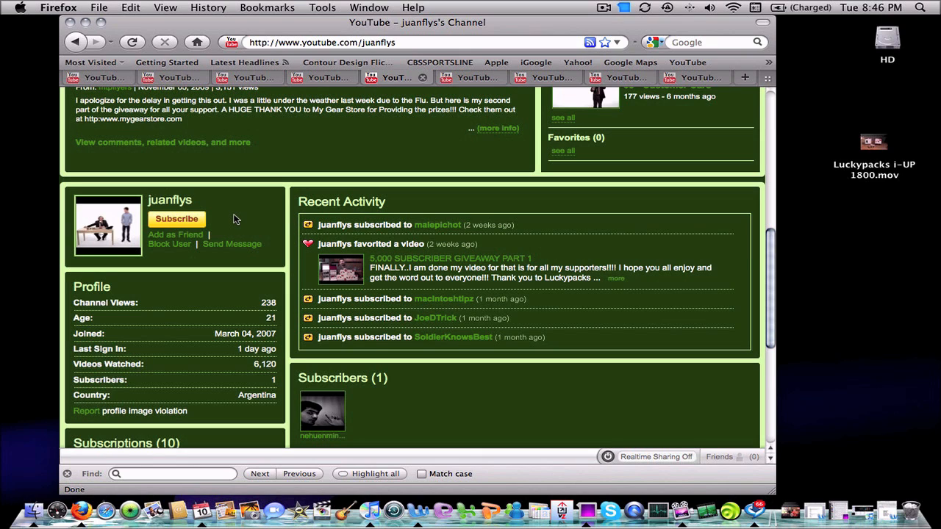
mouse_move(203, 307)
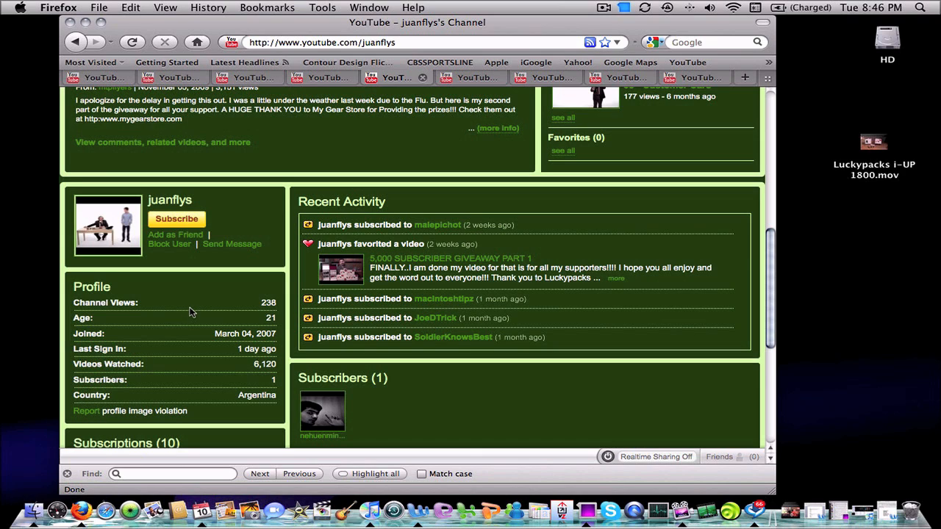
mouse_move(191, 312)
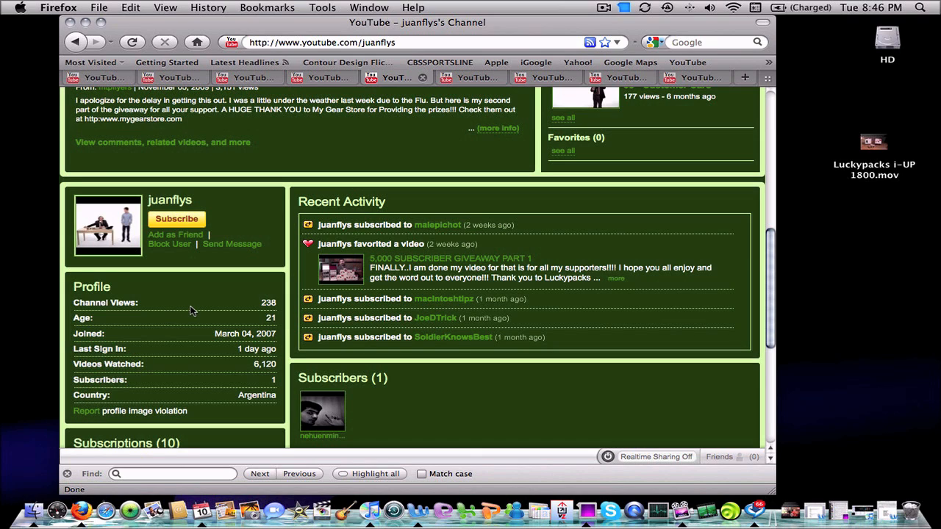
mouse_move(432, 161)
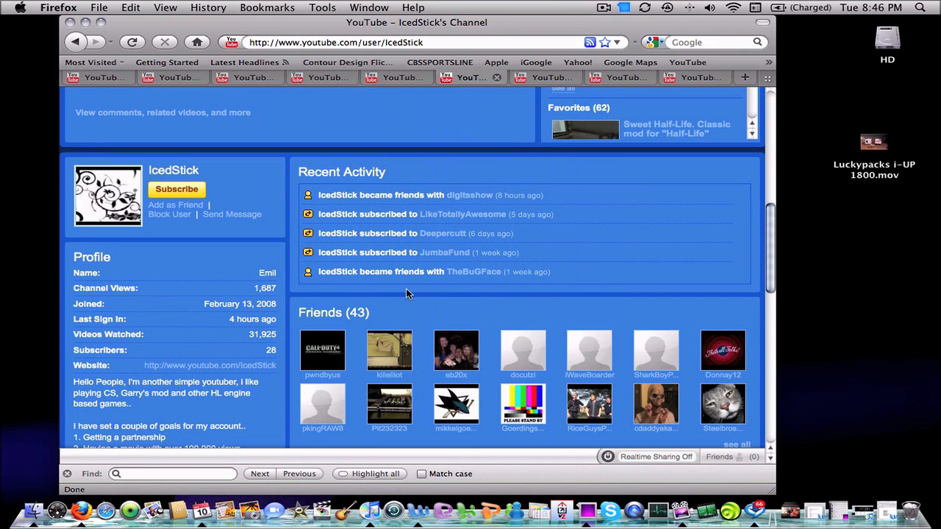
mouse_move(189, 292)
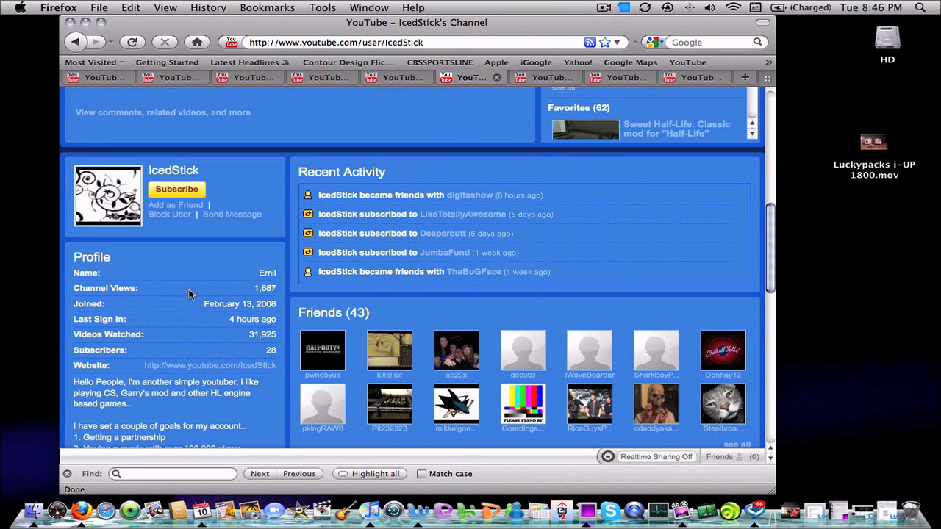
mouse_move(191, 320)
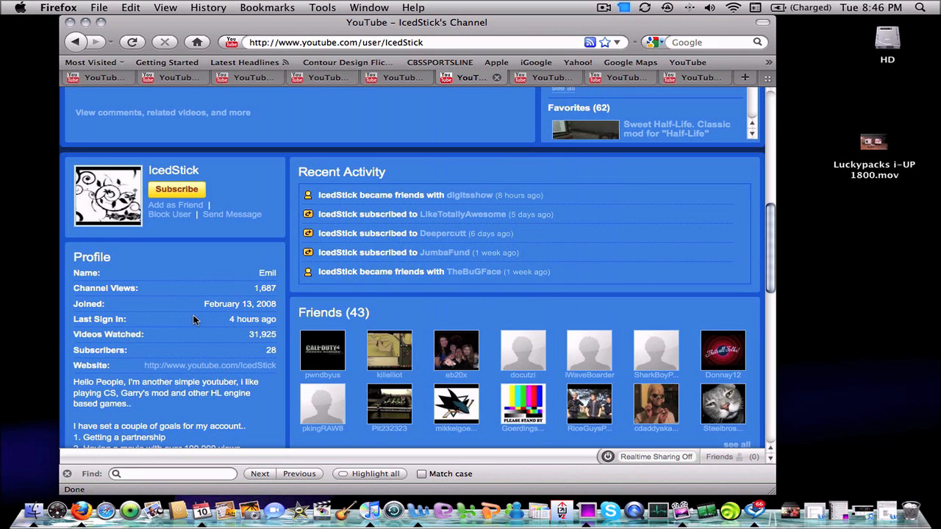
mouse_move(179, 309)
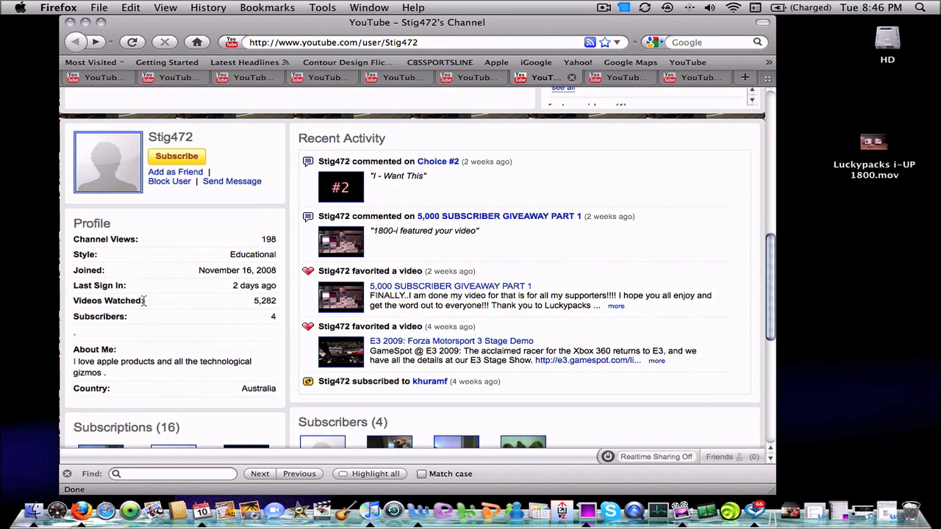
mouse_move(144, 297)
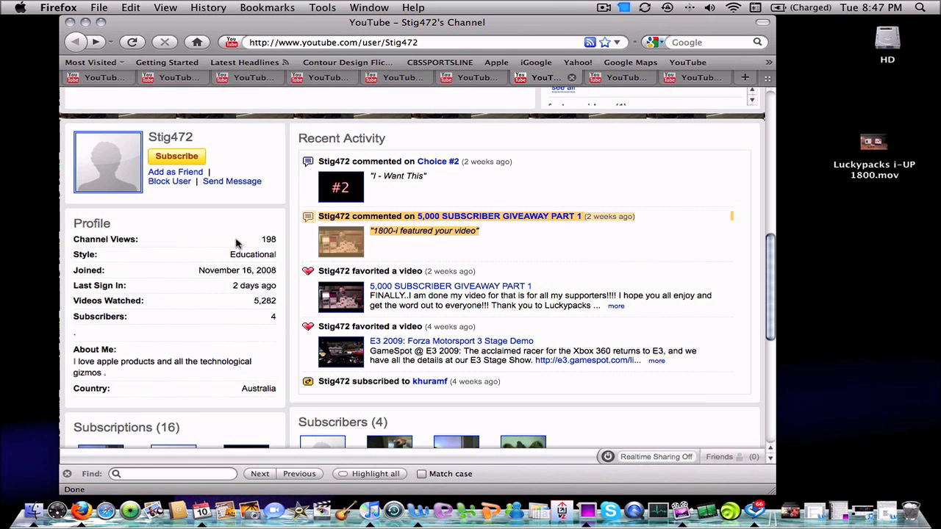
Step: Load the 5,000 SUBSCRIBER GIVEAWAY PART 1 video from Stig472's recent activity and scroll down to the profile
click(450, 214)
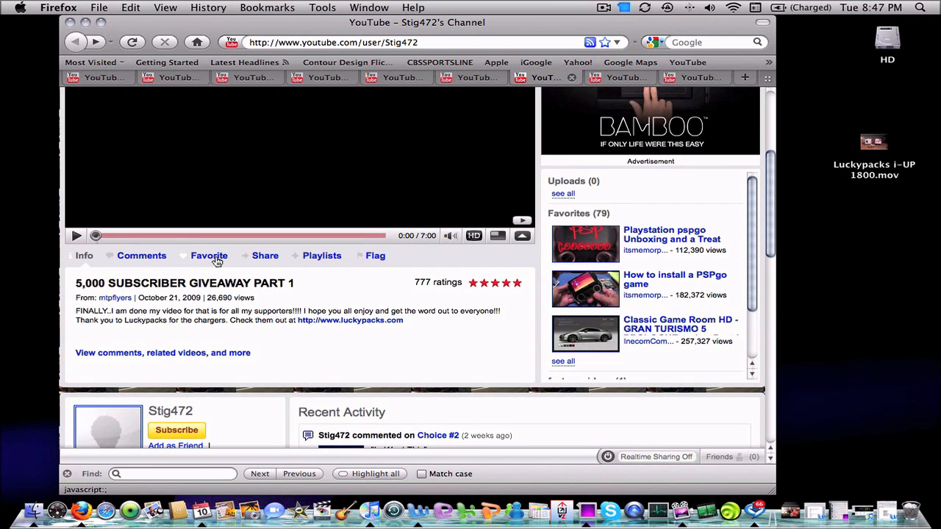
scroll(down, 3)
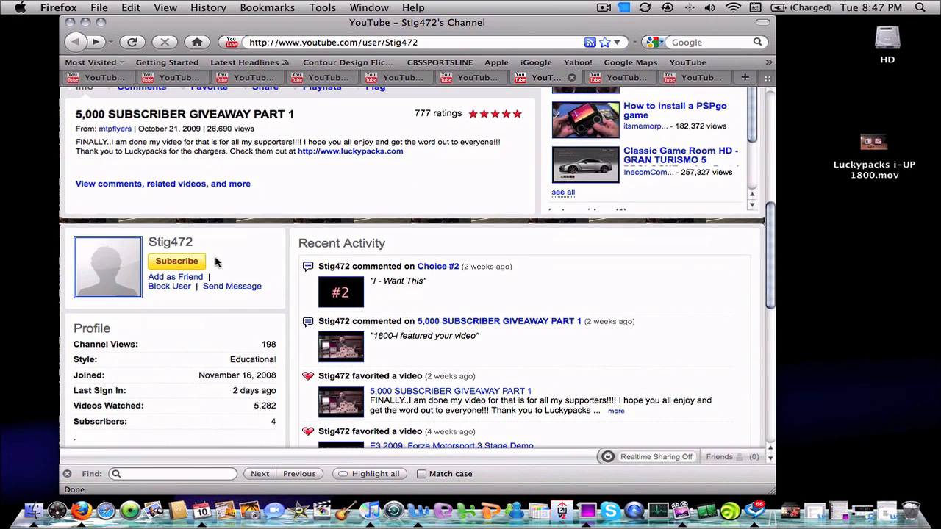
scroll(down, 3)
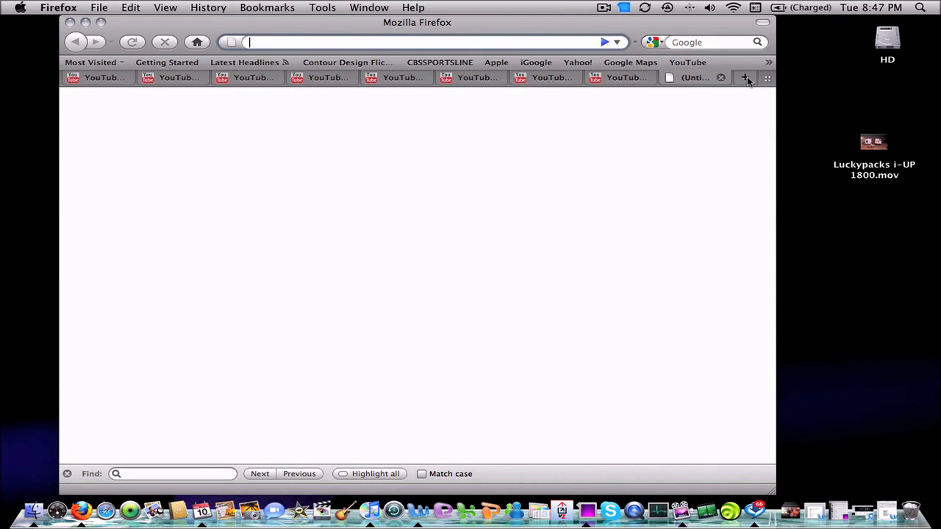
text(http://www.youtube.com/)
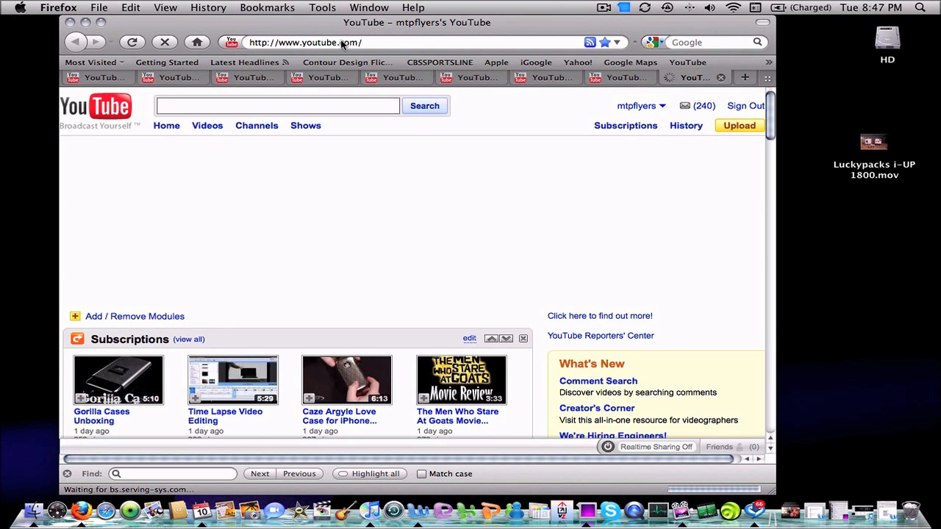
Step: Edit the address after youtube.com/ to begin the channel name 'rsh'
click(360, 41)
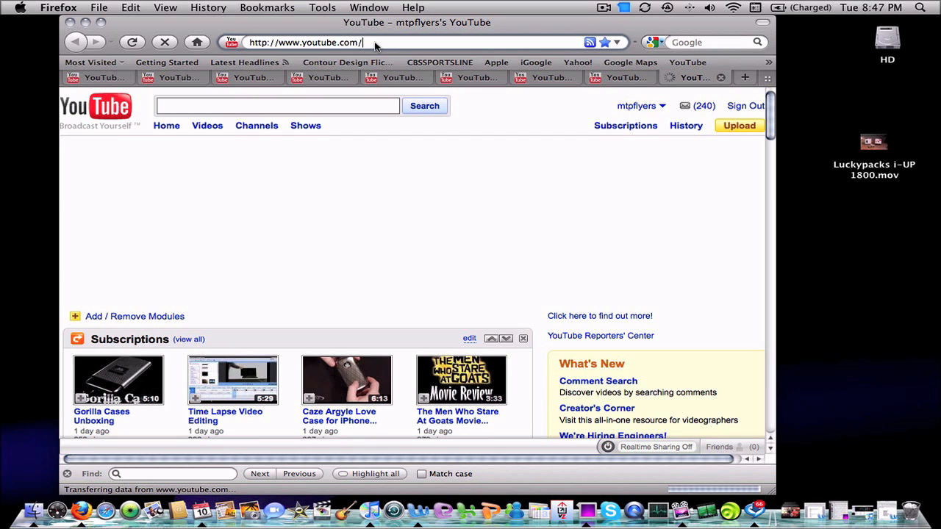
text(rshrott)
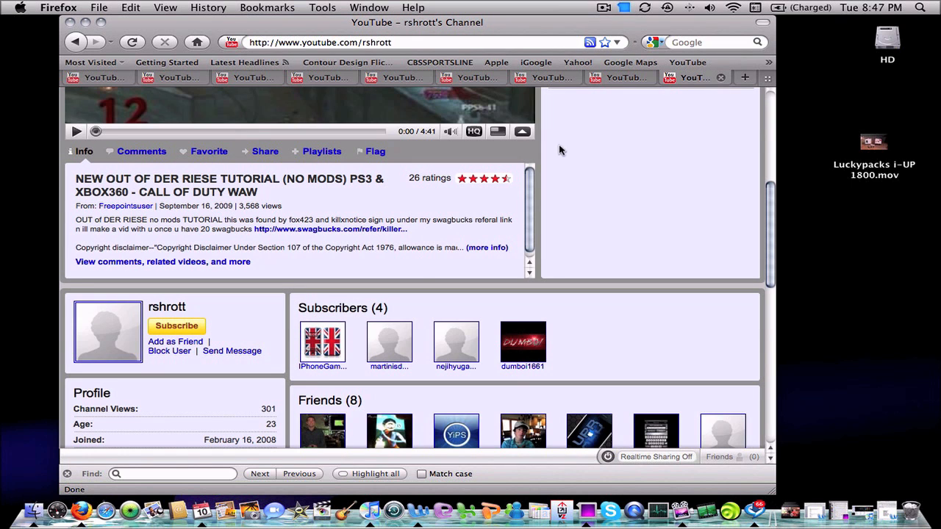
mouse_move(273, 309)
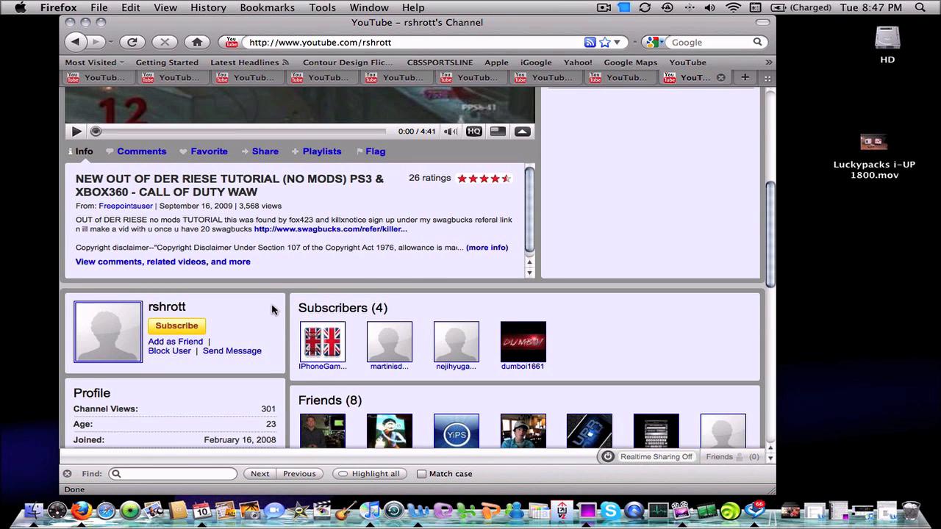
Step: Scroll down rshrott's channel page past the featured video to the profile and subscribers
scroll(down, 3)
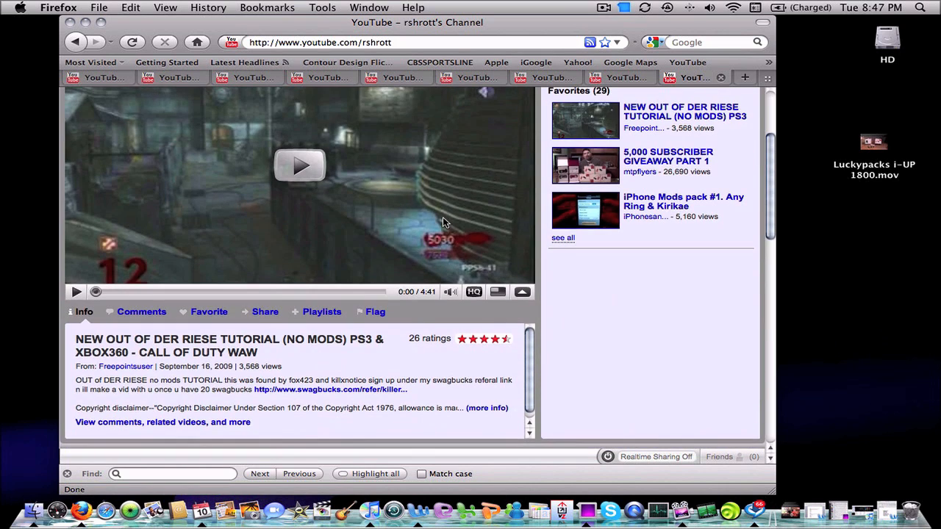
scroll(down, 3)
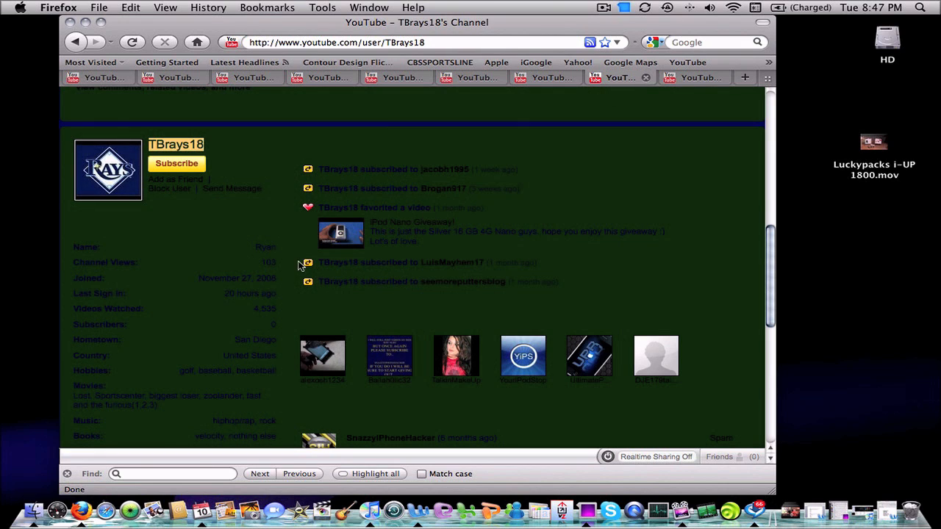
mouse_move(177, 229)
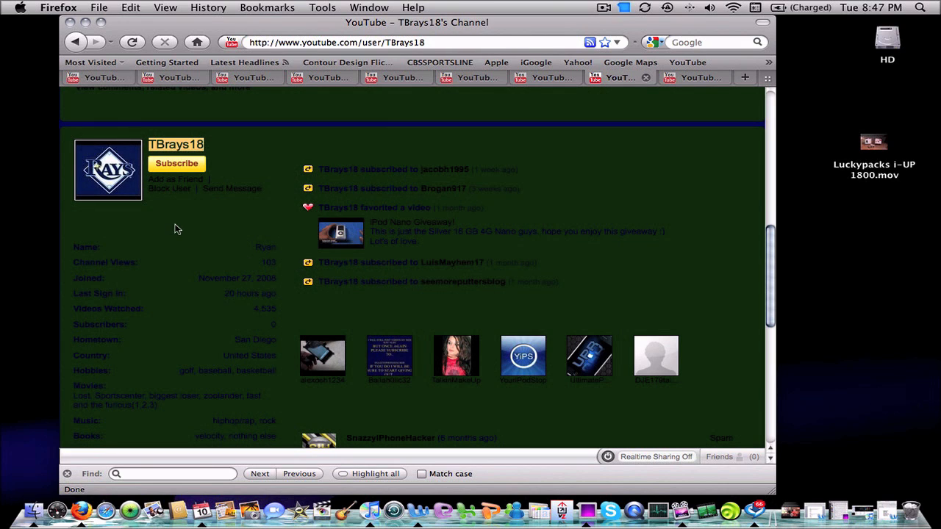
mouse_move(176, 262)
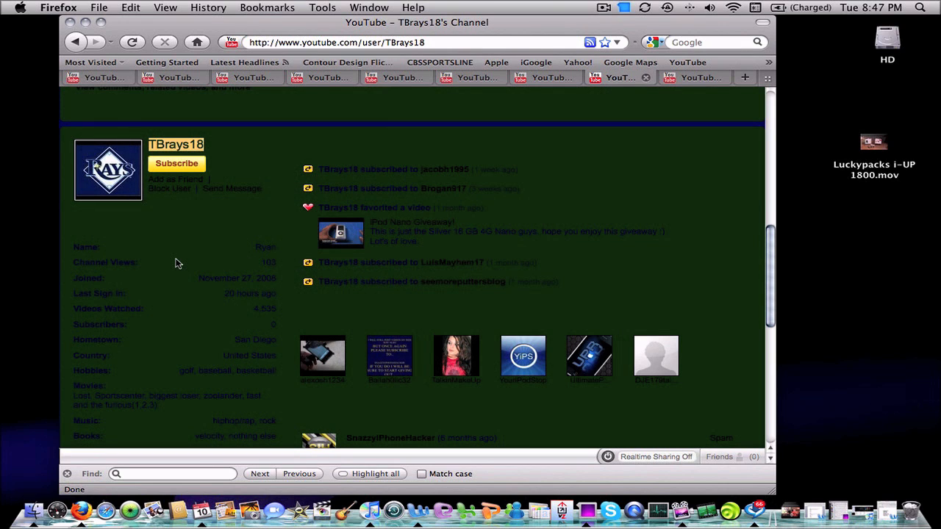
mouse_move(182, 286)
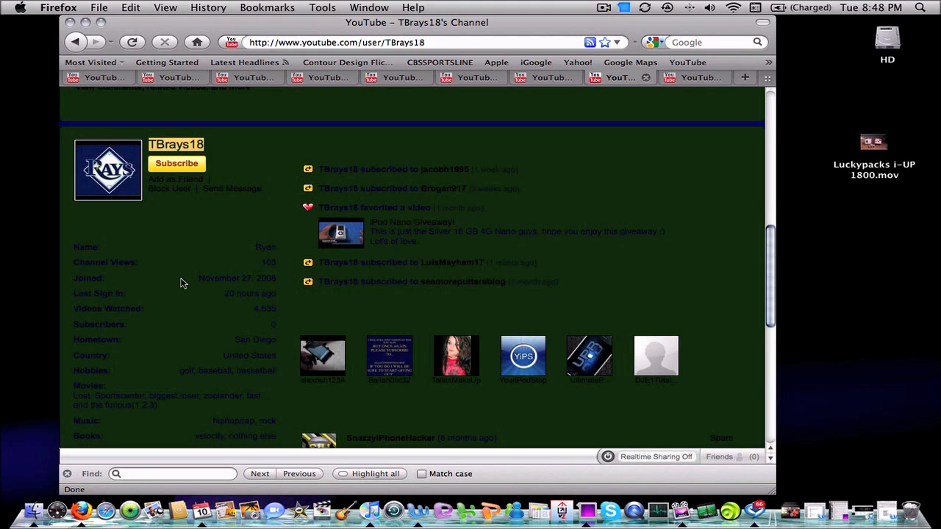
mouse_move(197, 303)
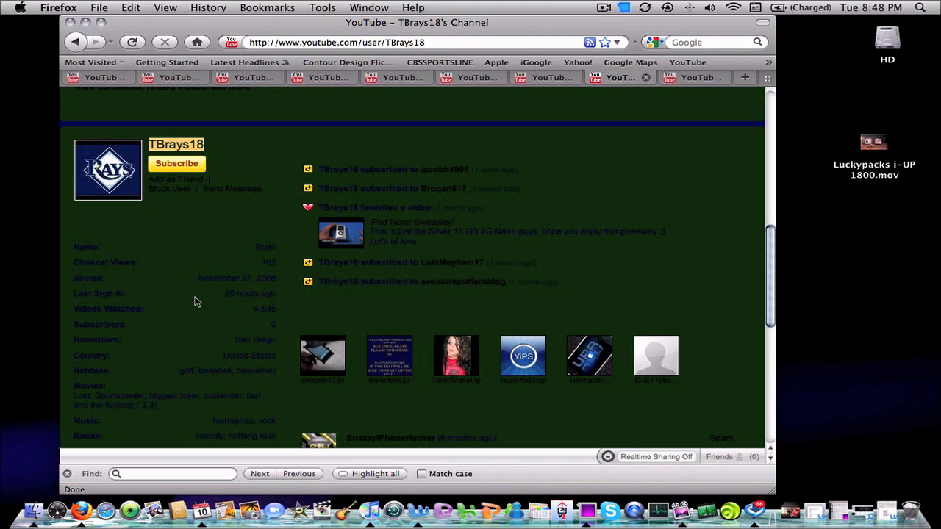
mouse_move(605, 105)
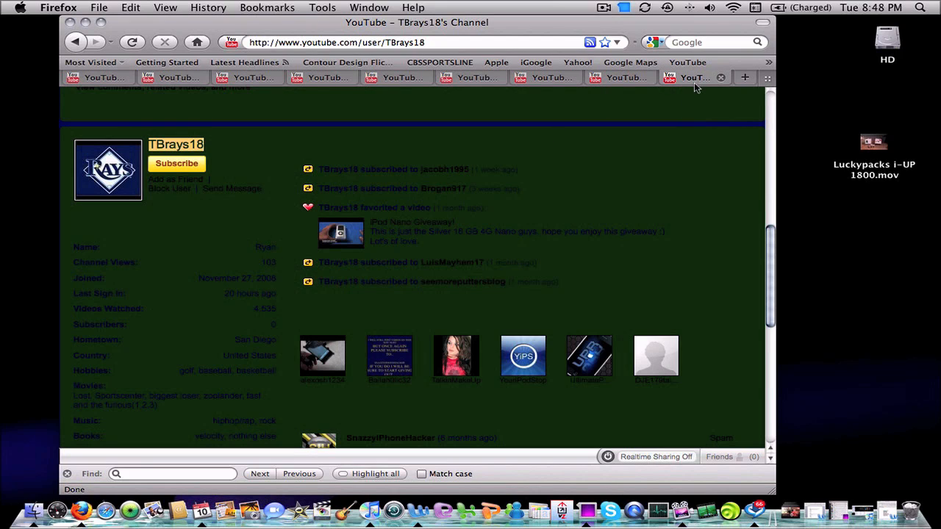
mouse_move(173, 272)
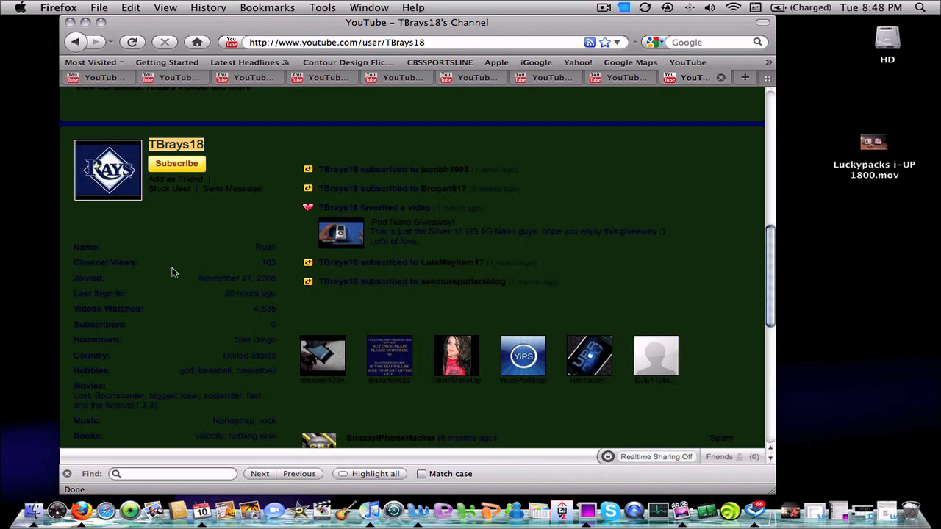
mouse_move(59, 286)
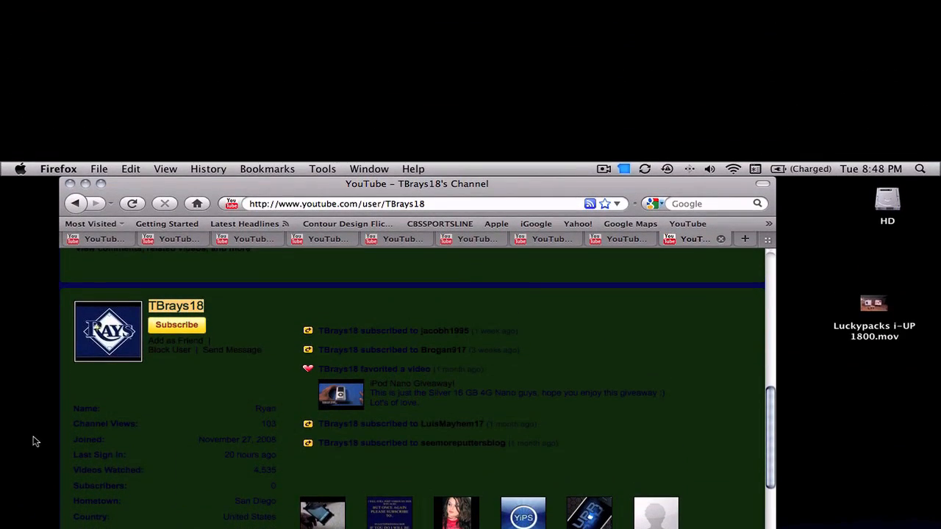
mouse_move(44, 300)
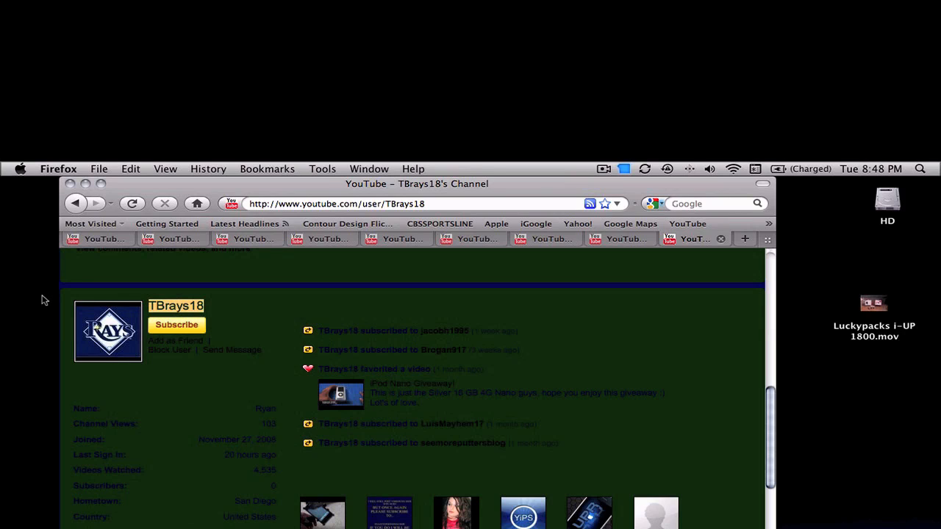
mouse_move(33, 368)
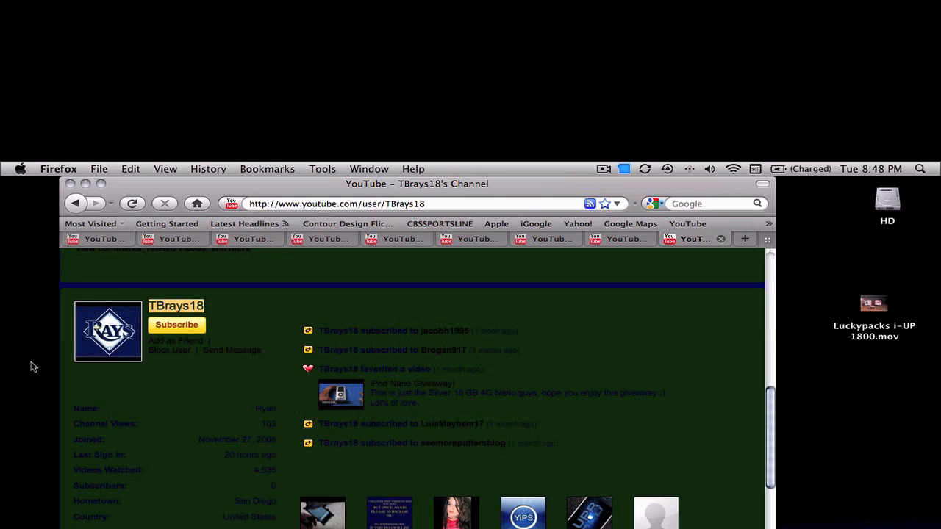
mouse_move(36, 366)
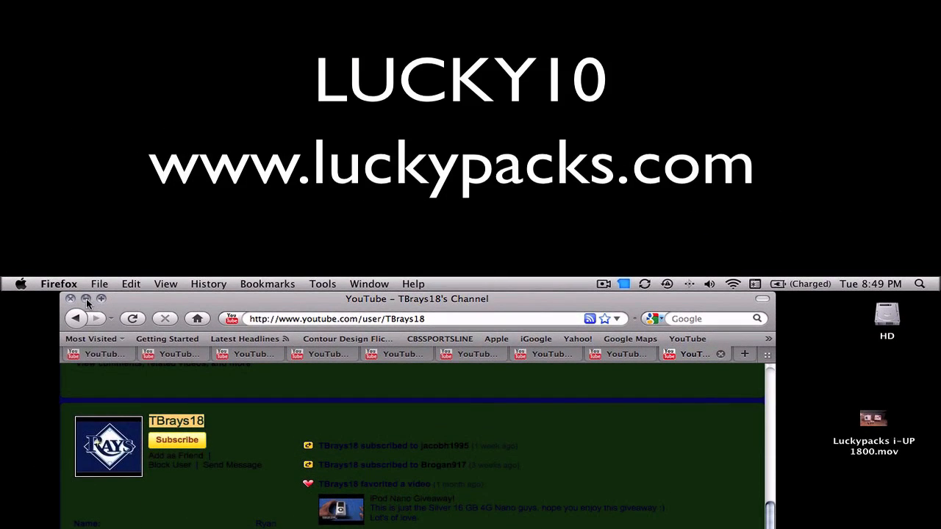
Step: Close the Firefox window showing TBrays18's channel, leaving the desktop
click(71, 298)
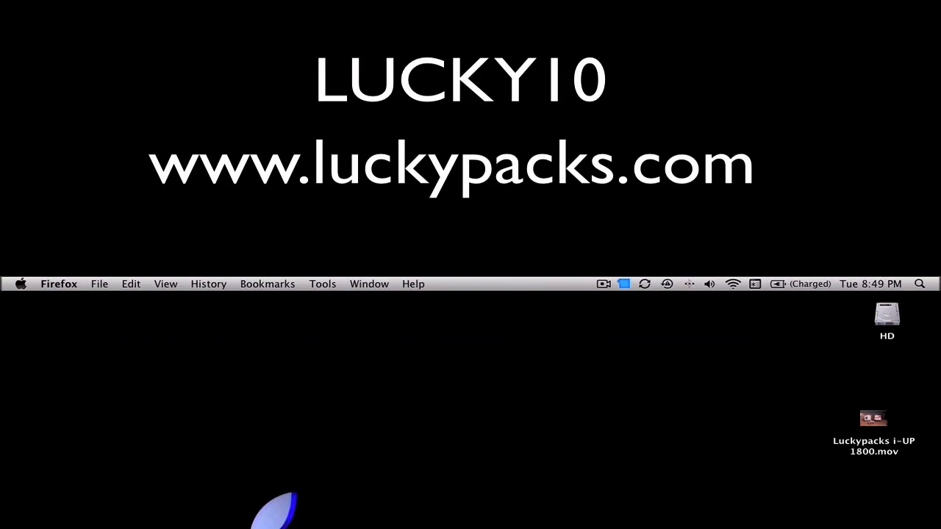